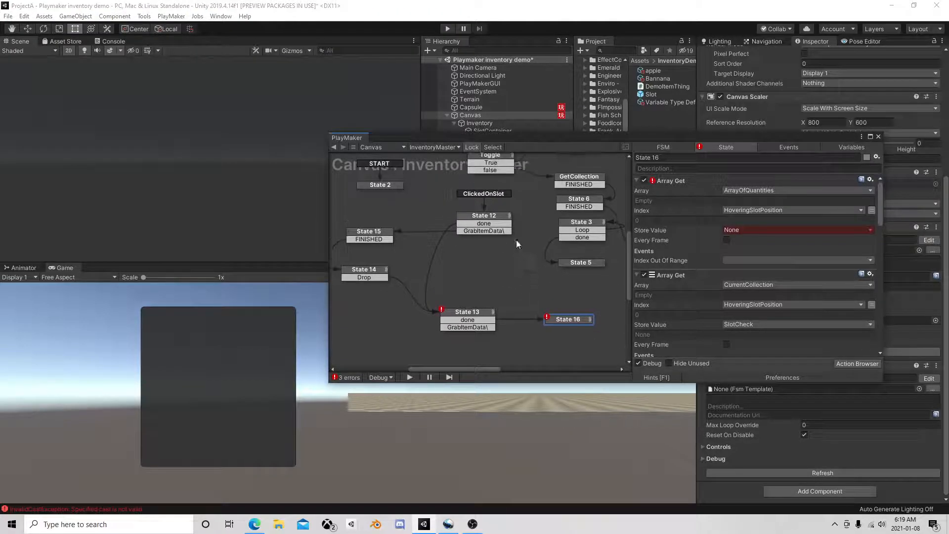
# Step: Set the Store Value of State 16's Array Get action to ToSetQuantity
pyautogui.click(483, 215)
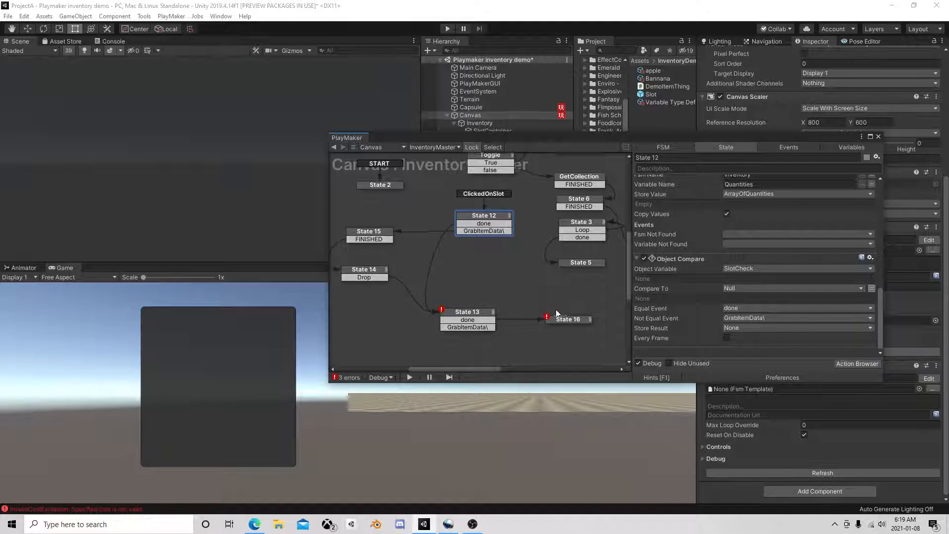
pyautogui.click(569, 320)
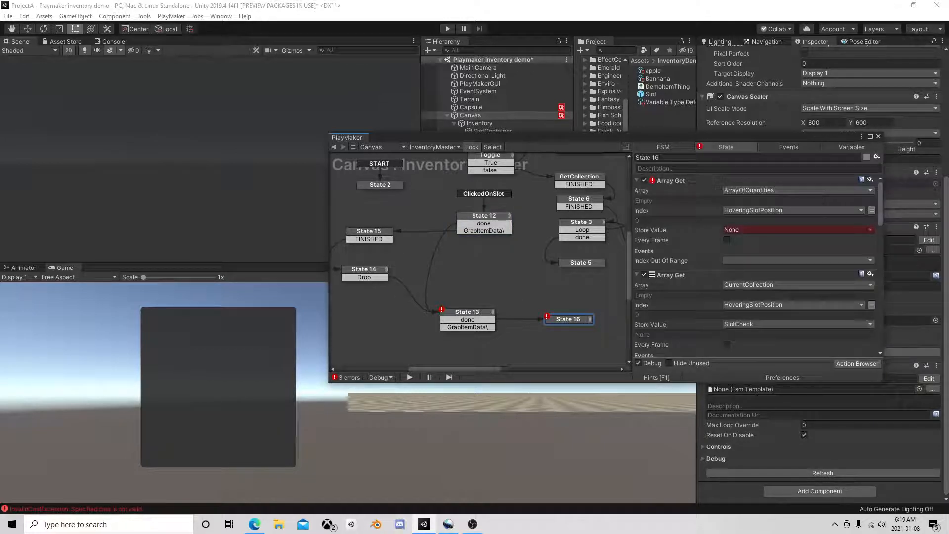
pyautogui.click(797, 229)
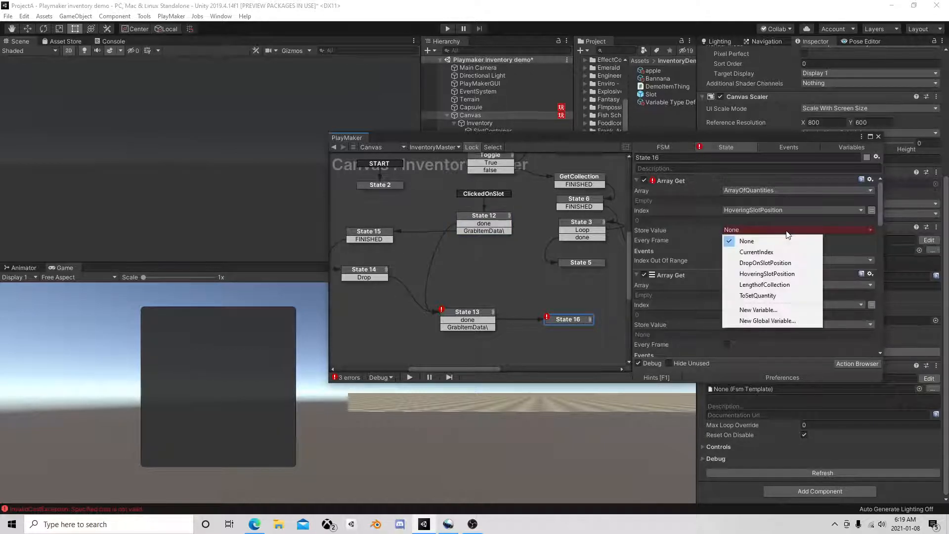
pyautogui.moveTo(756, 252)
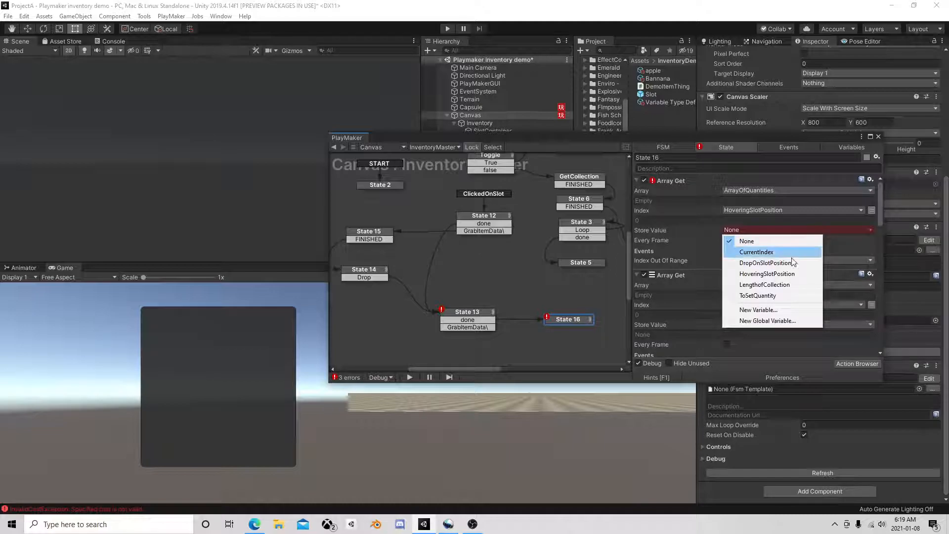
pyautogui.moveTo(765, 274)
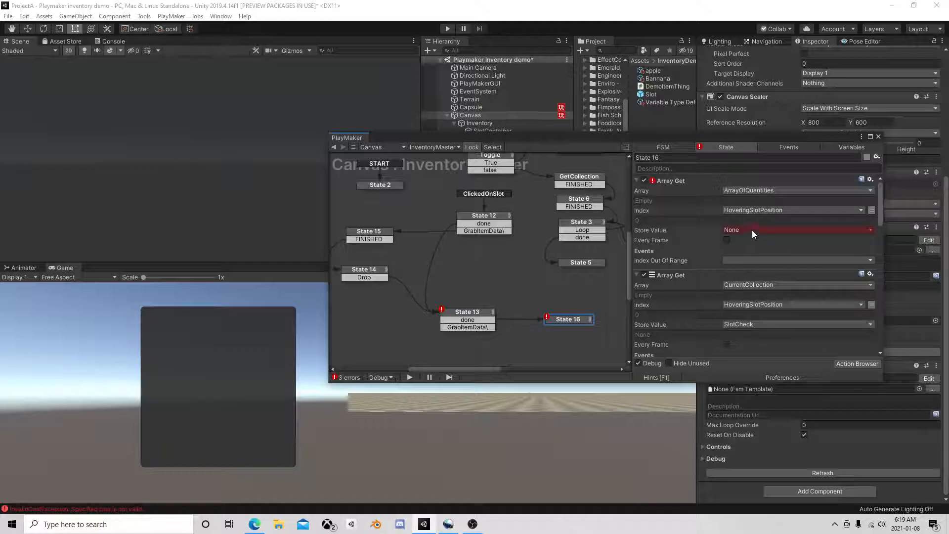
pyautogui.click(797, 230)
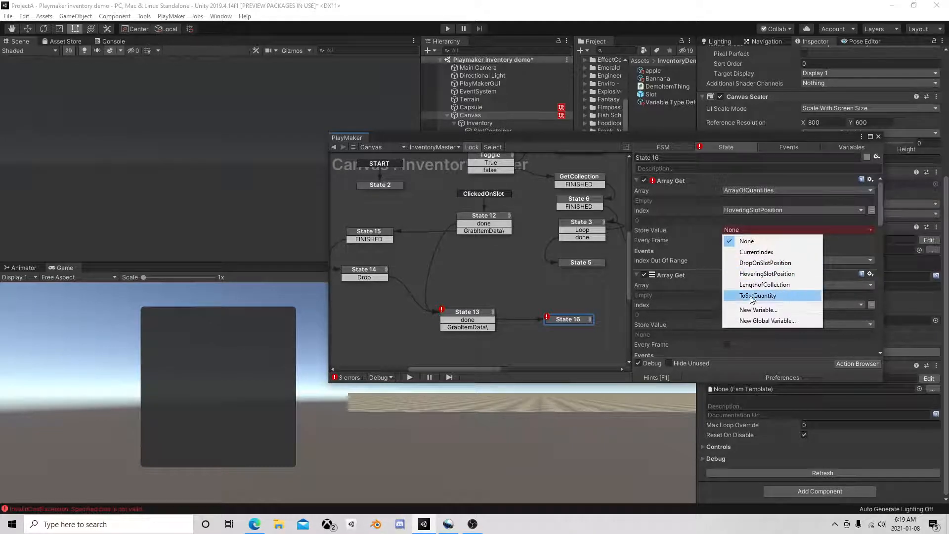
pyautogui.click(758, 295)
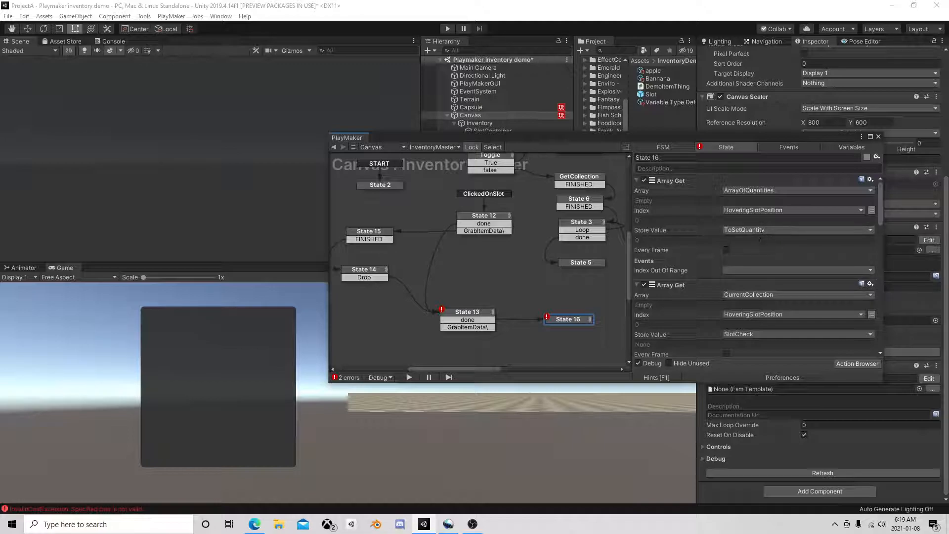
# Step: Set the Value of State 16's Array Set action to ToSetQuantity, clearing all FSM errors
pyautogui.scroll(-3)
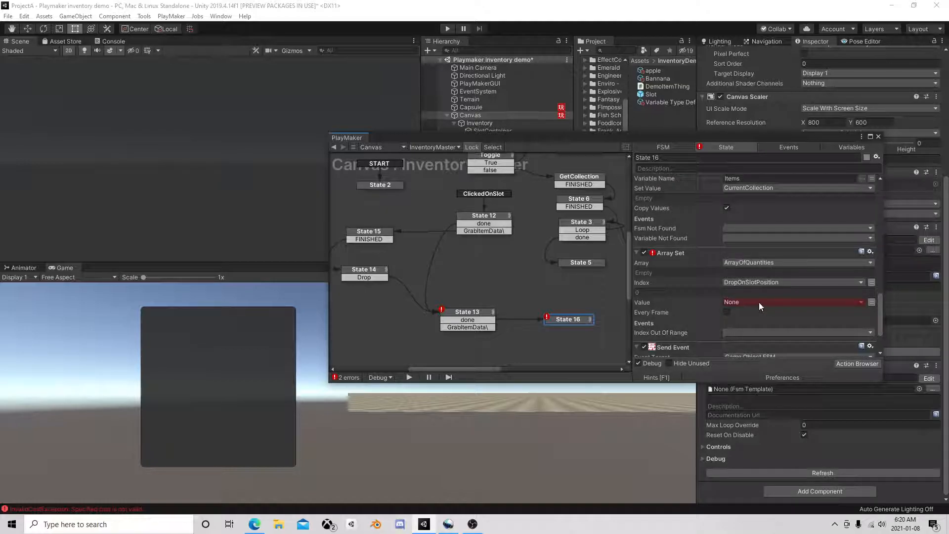
pyautogui.click(793, 302)
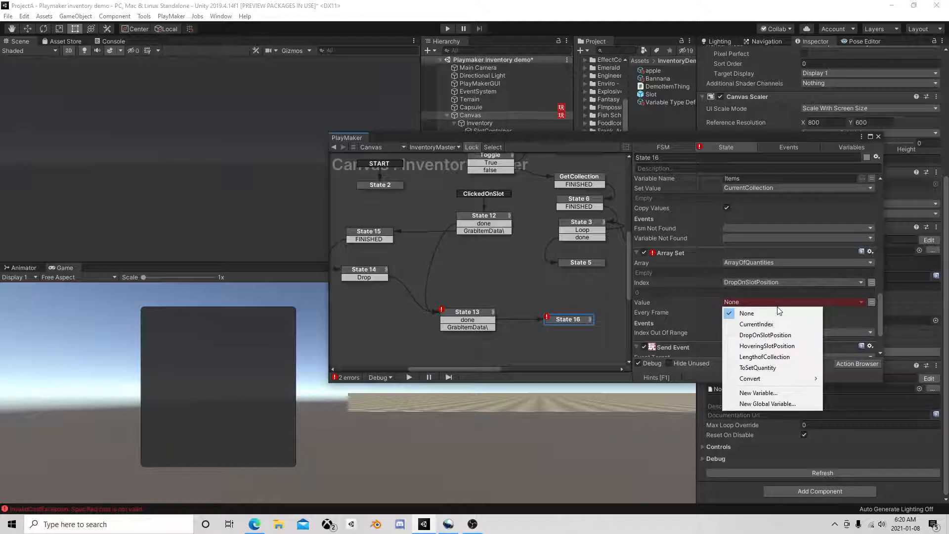
pyautogui.click(758, 368)
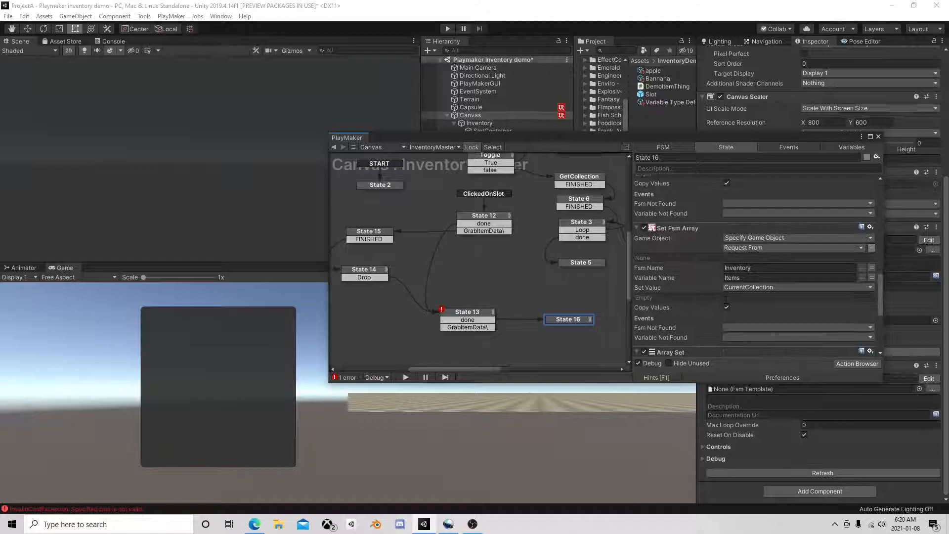
pyautogui.scroll(-3)
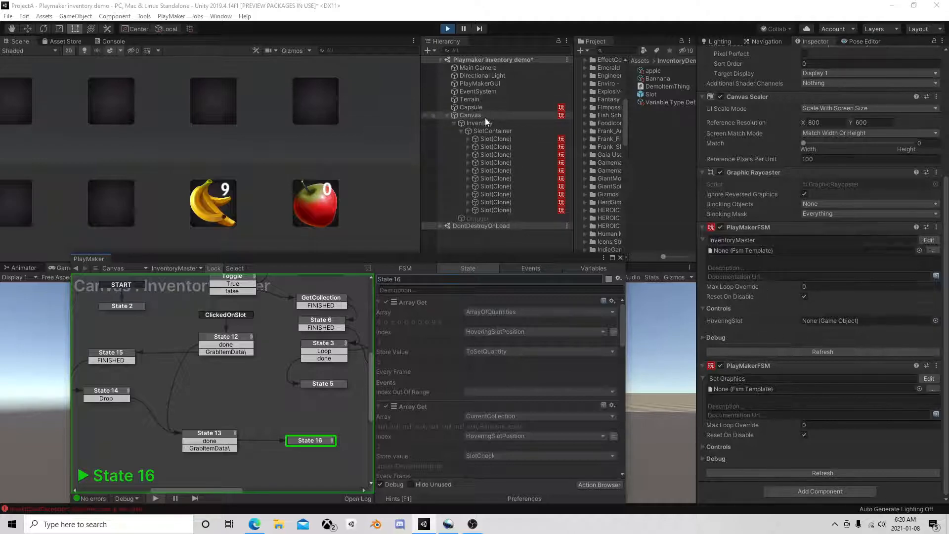
# Step: Select the Inventory object and scroll through its Items and Quantities arrays
pyautogui.click(470, 107)
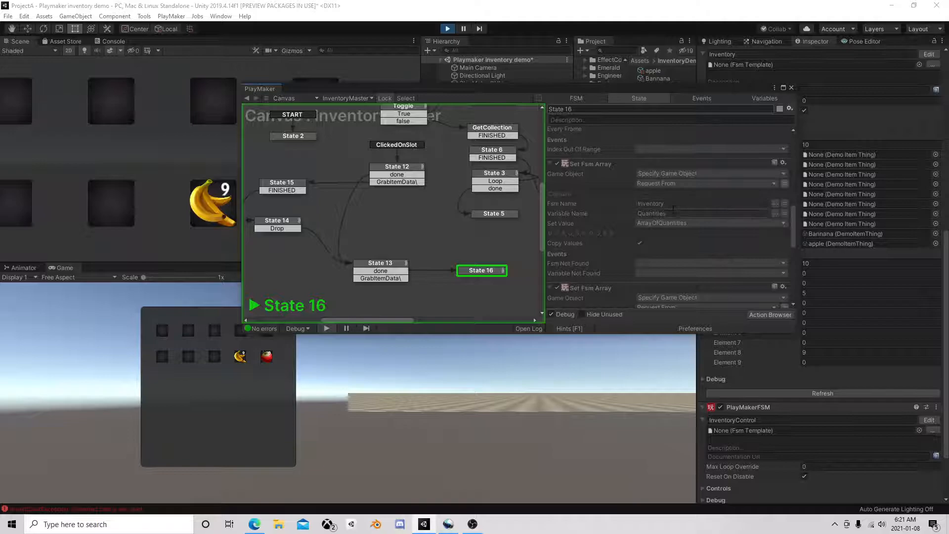
pyautogui.moveTo(615, 244)
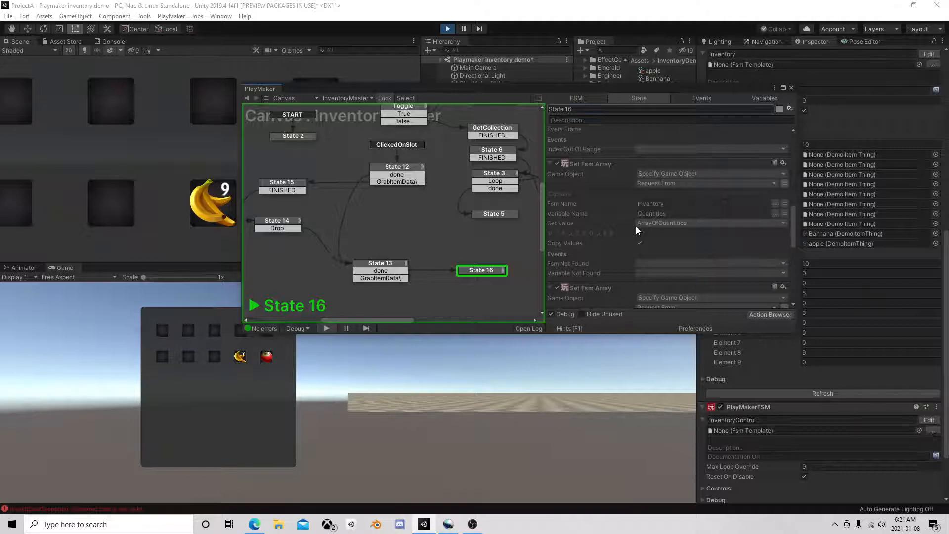
pyautogui.moveTo(649, 230)
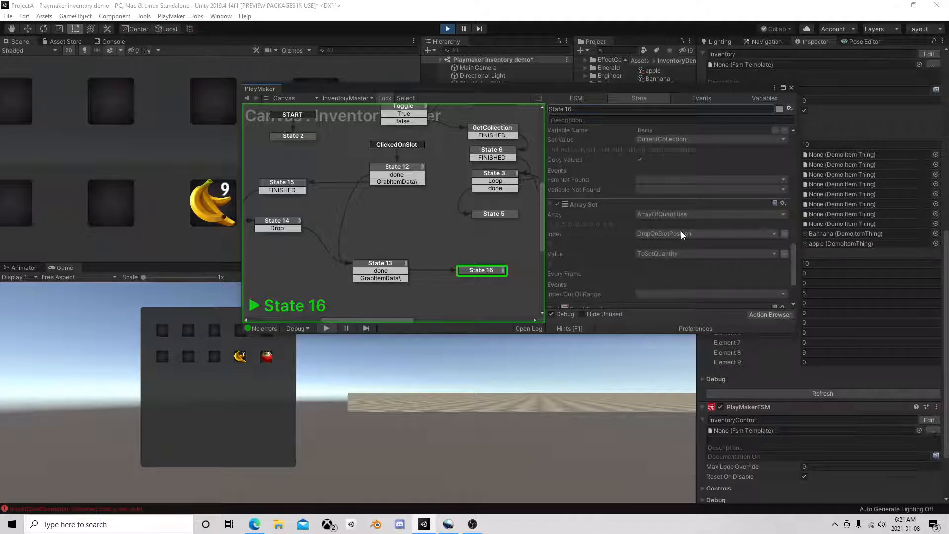
pyautogui.scroll(-3)
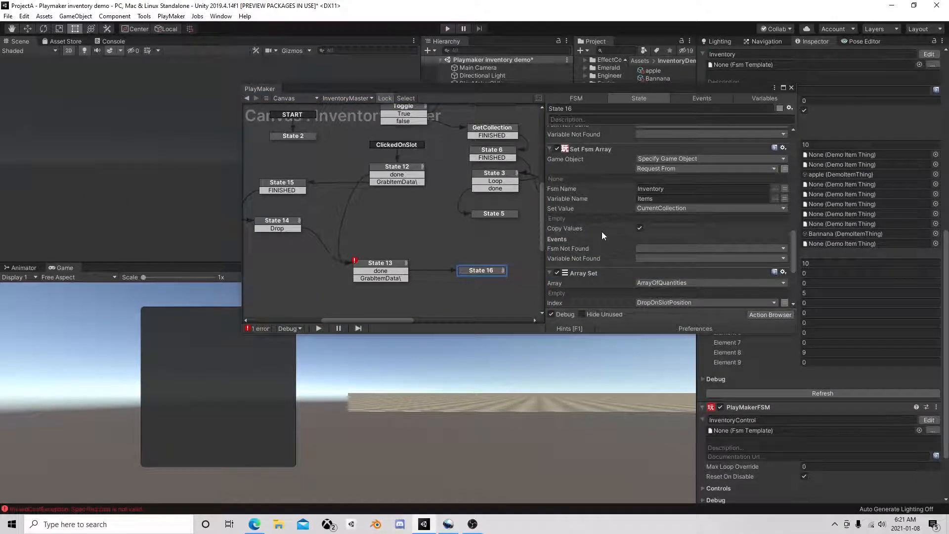
# Step: Scroll the State inspector and run the game with the apple and banana in their slots
pyautogui.scroll(-3)
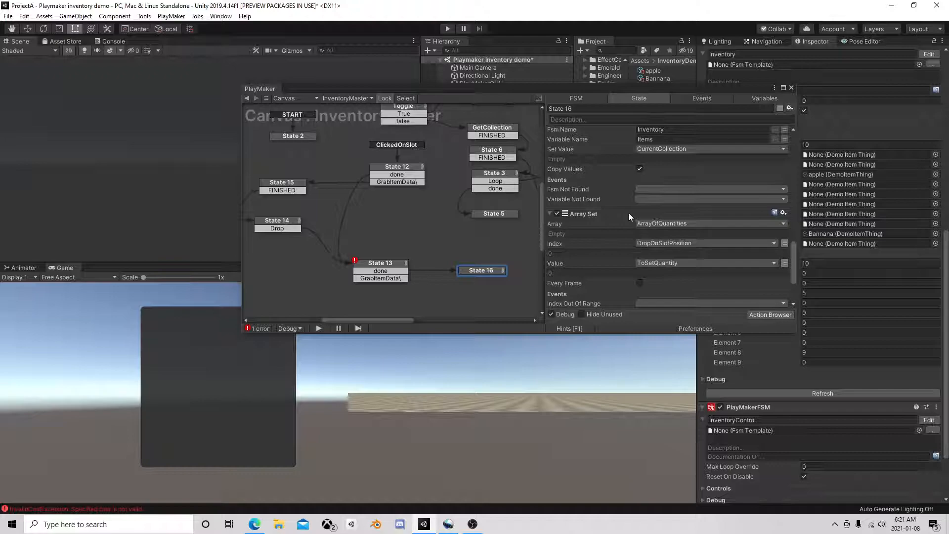
pyautogui.click(583, 214)
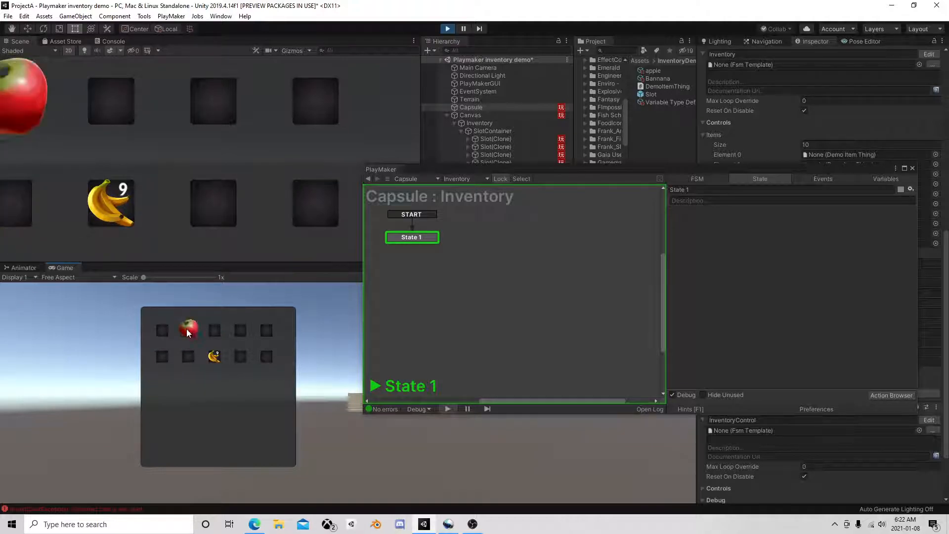
# Step: Drag the apple onto a different inventory slot, then stop play mode
pyautogui.moveTo(188, 331); pyautogui.dragTo(162, 356)
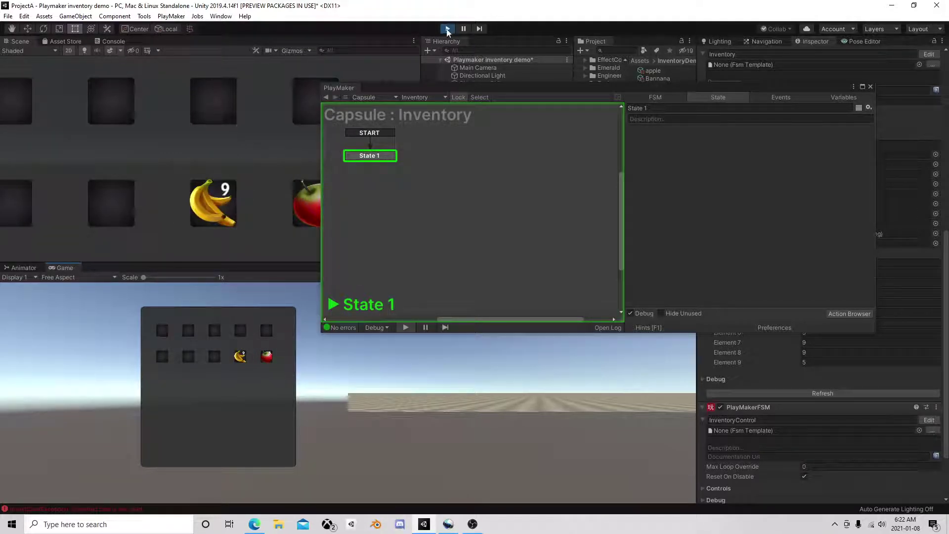
pyautogui.click(447, 28)
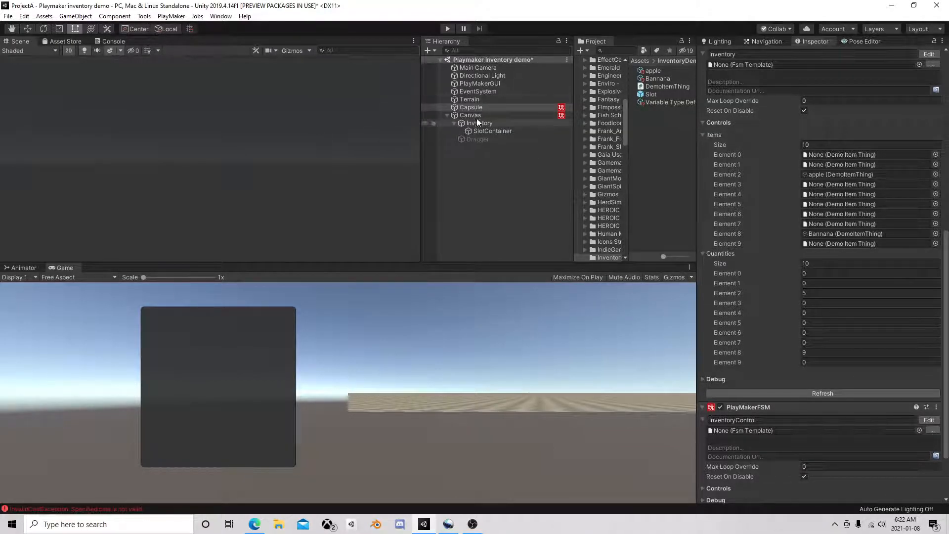
# Step: Select Canvas and edit its InventoryMaster PlayMakerFSM, bringing the Unity editor to the front
pyautogui.click(470, 115)
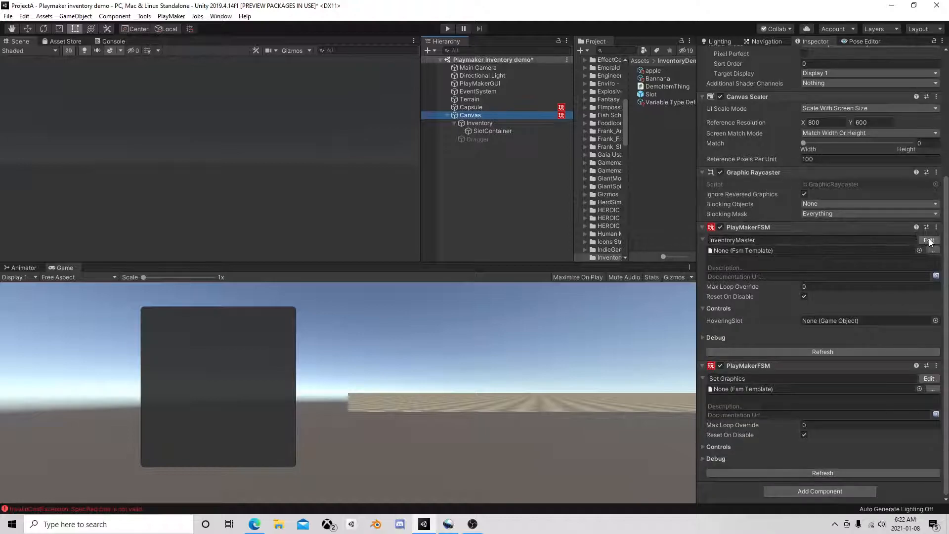
pyautogui.click(929, 240)
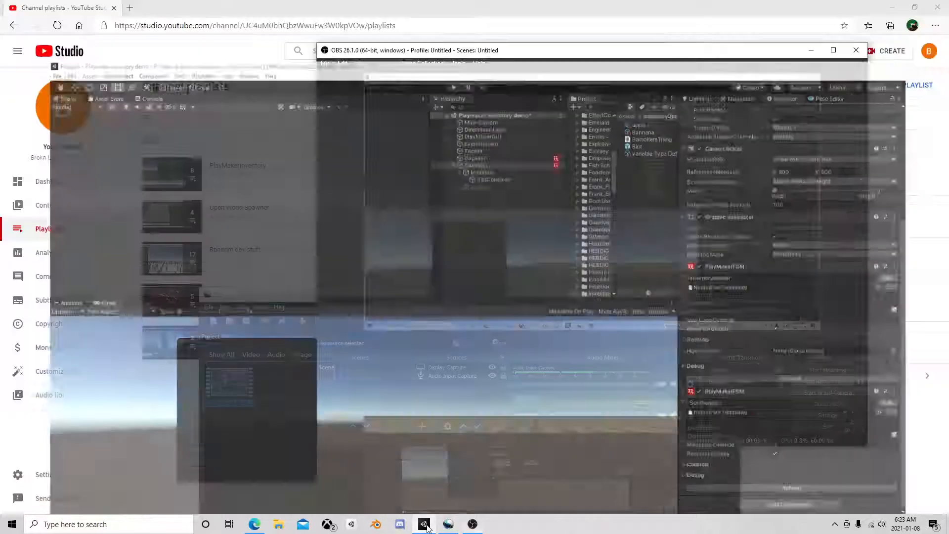
pyautogui.click(423, 524)
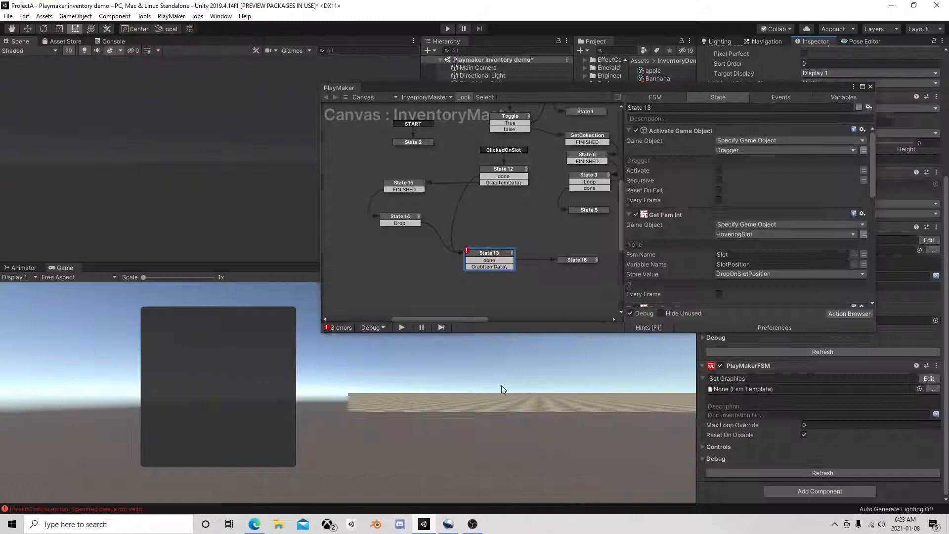
pyautogui.moveTo(547, 332)
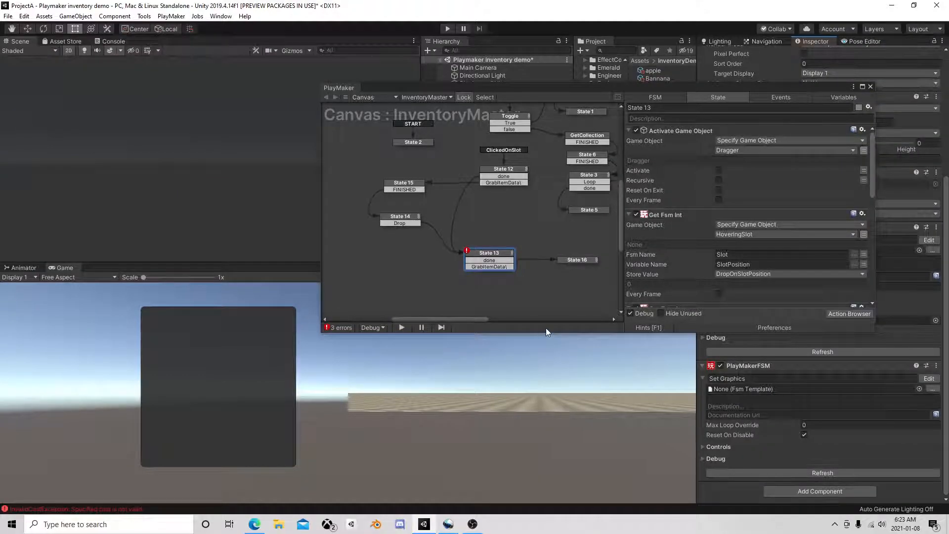
pyautogui.moveTo(554, 322)
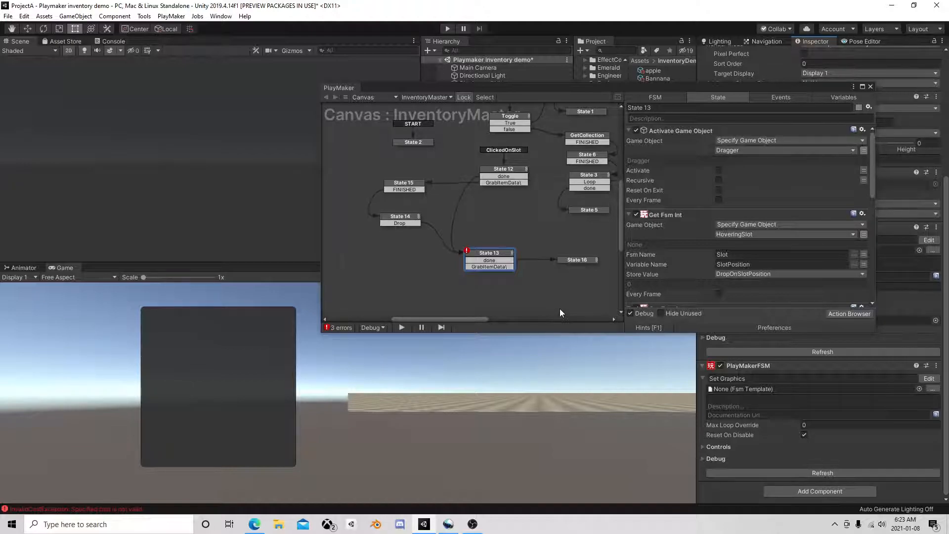
pyautogui.moveTo(563, 315)
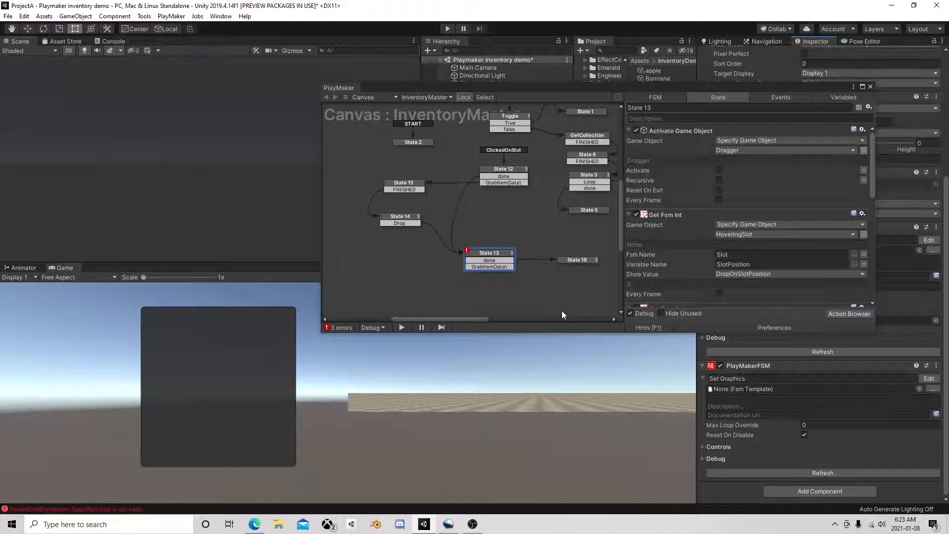
pyautogui.moveTo(567, 282)
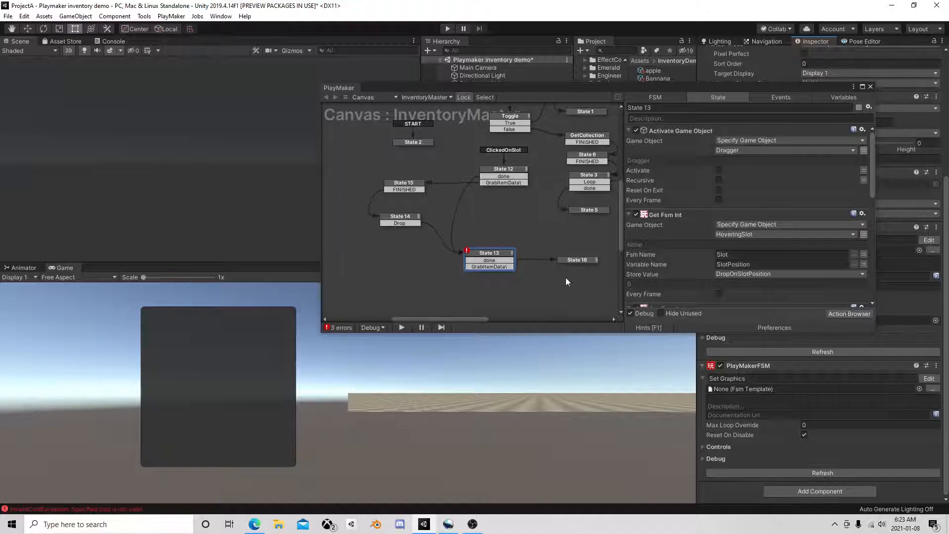
pyautogui.moveTo(569, 216)
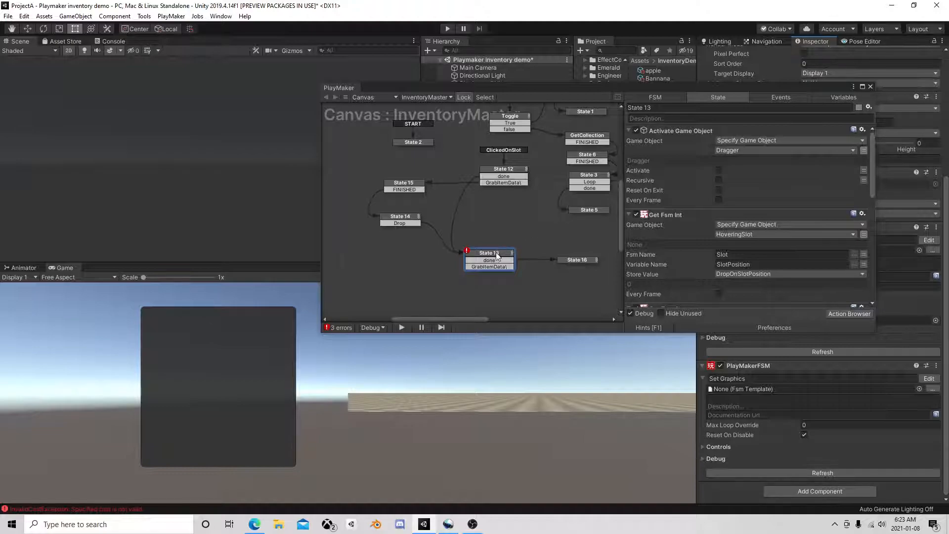
pyautogui.moveTo(499, 257)
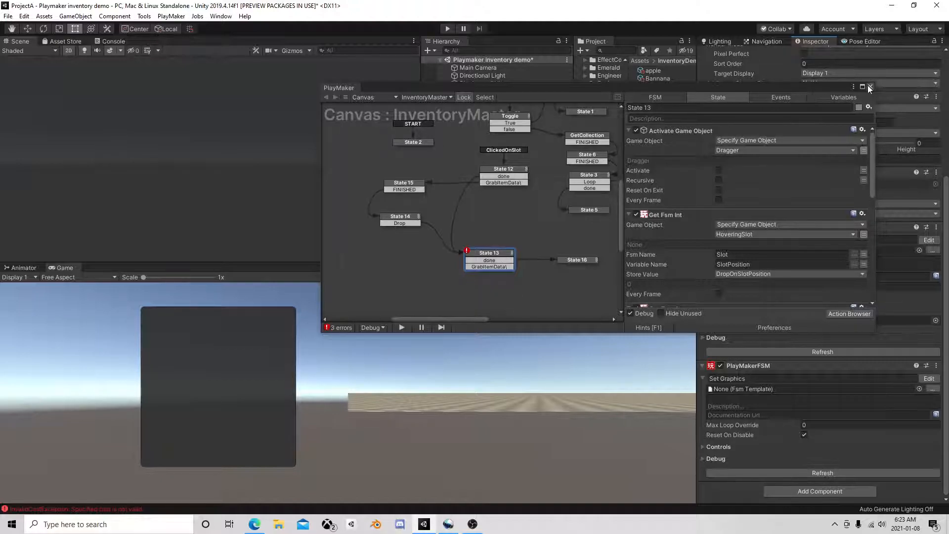
pyautogui.click(869, 87)
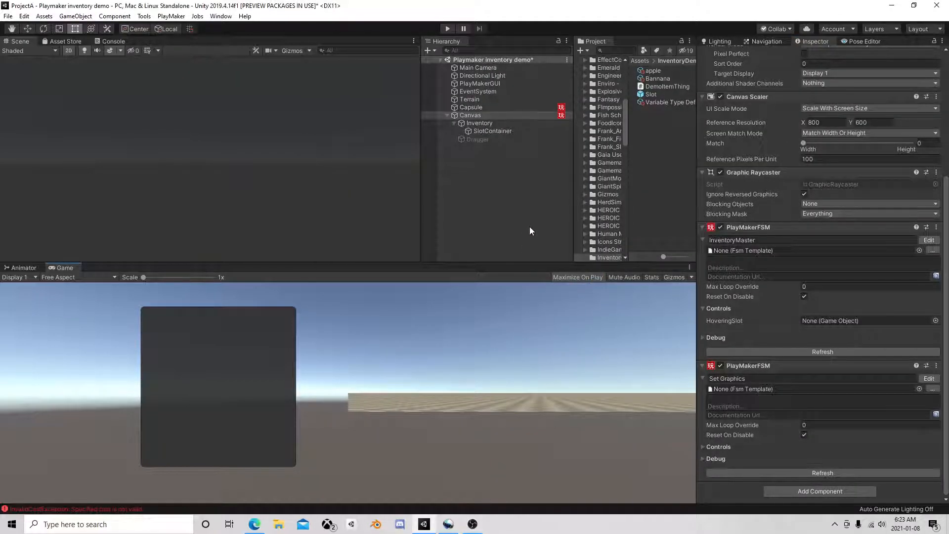
pyautogui.moveTo(486, 347)
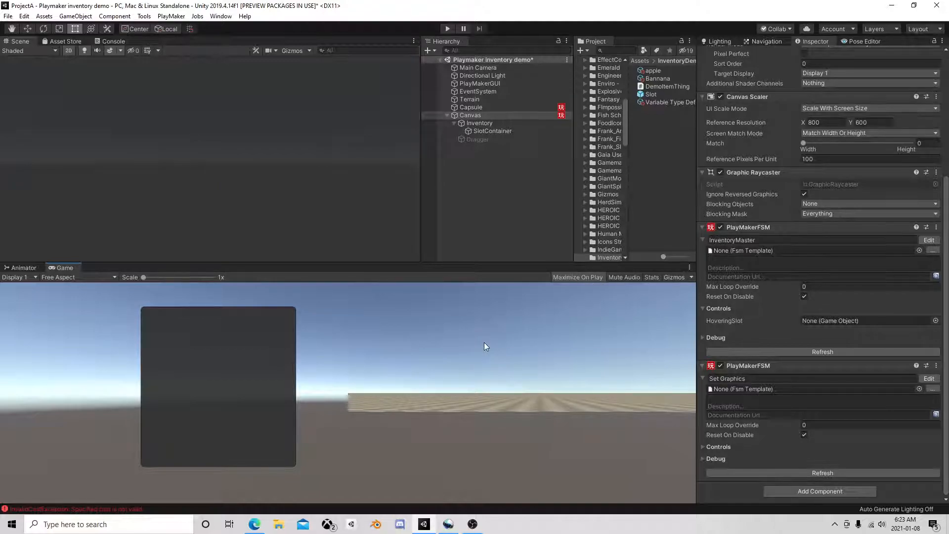
pyautogui.moveTo(659, 176)
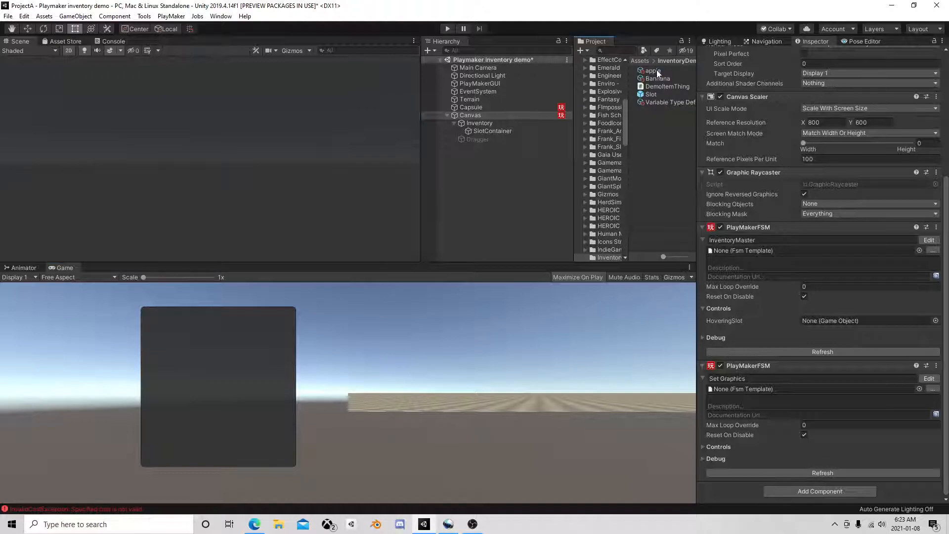
# Step: Check the apple asset, then view Capsule's arrays showing apple 5 and Bannana 9
pyautogui.click(651, 70)
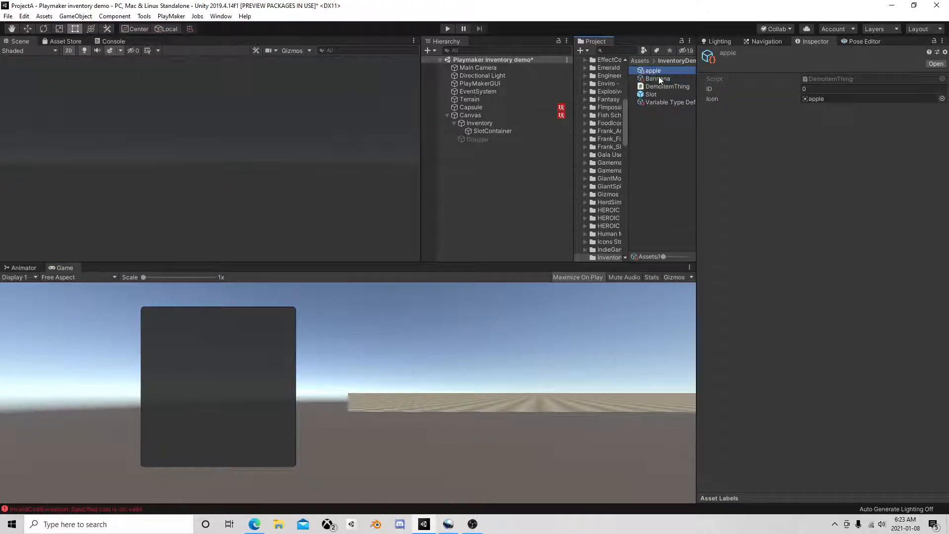
pyautogui.click(471, 107)
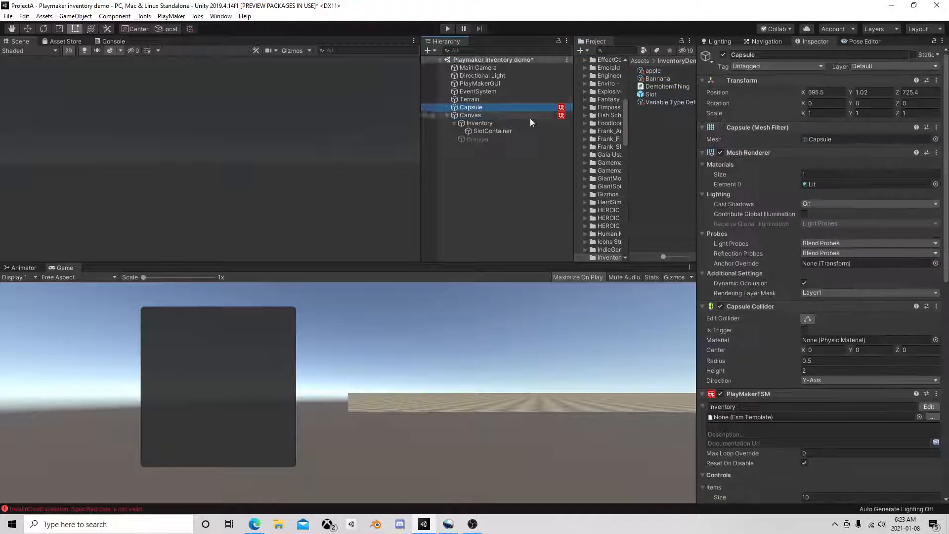
pyautogui.scroll(-3)
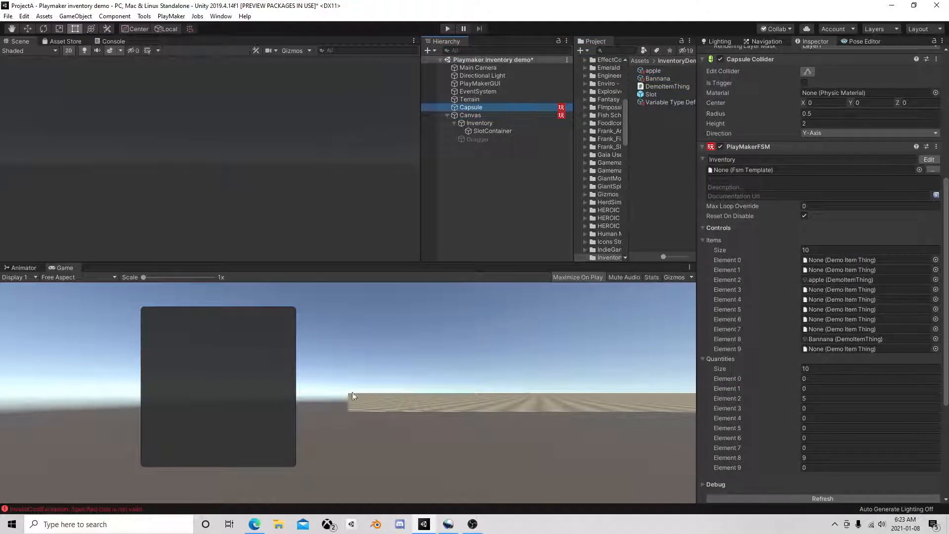
pyautogui.moveTo(510, 104)
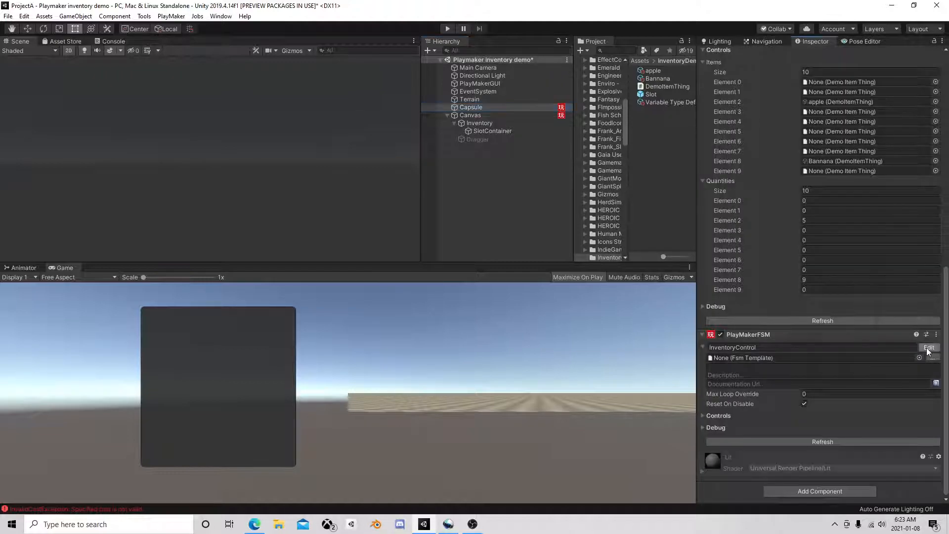
# Step: Glance at Capsule's InventoryControl FSM, then select Canvas to show its InventoryMaster graph
pyautogui.click(929, 347)
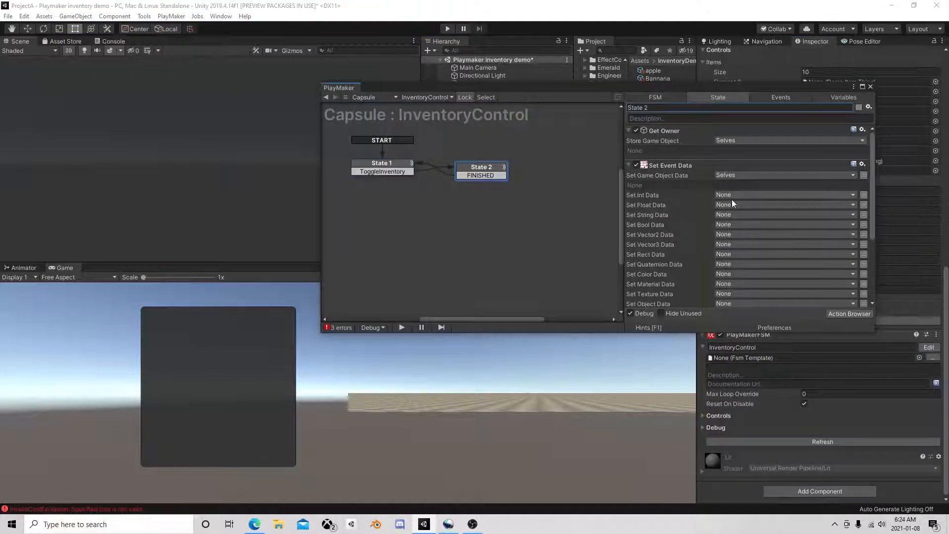
pyautogui.scroll(-3)
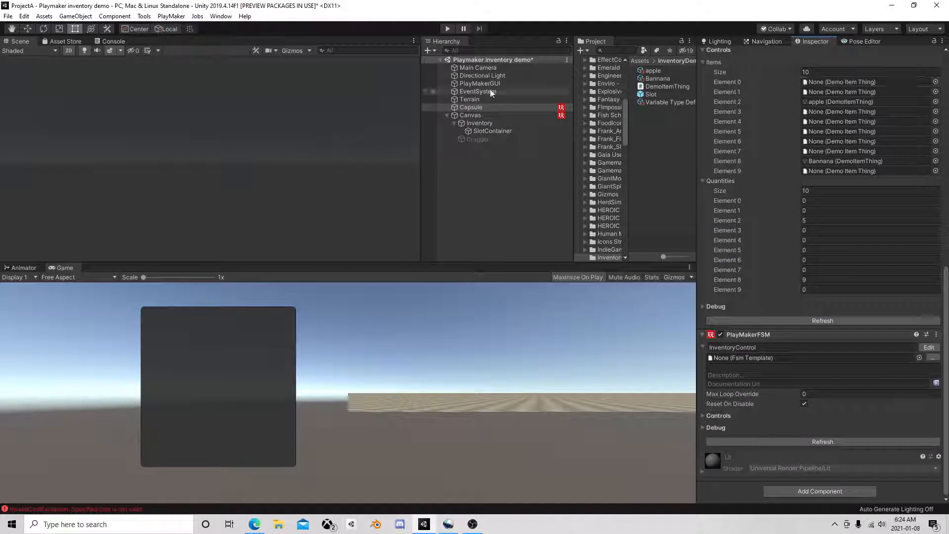
pyautogui.click(471, 115)
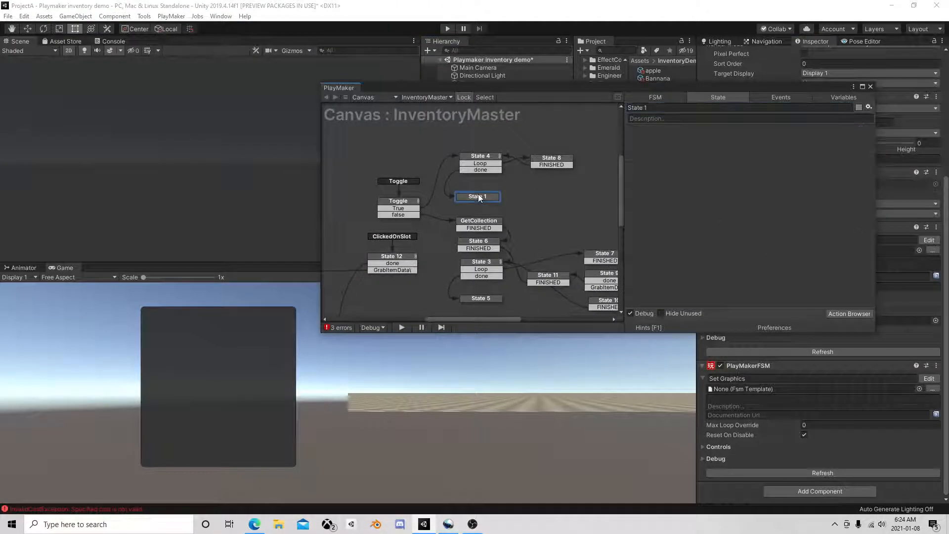
# Step: Add an Activate Game Object action to State 1 via an 'acti' search, then select Inventory
pyautogui.click(551, 160)
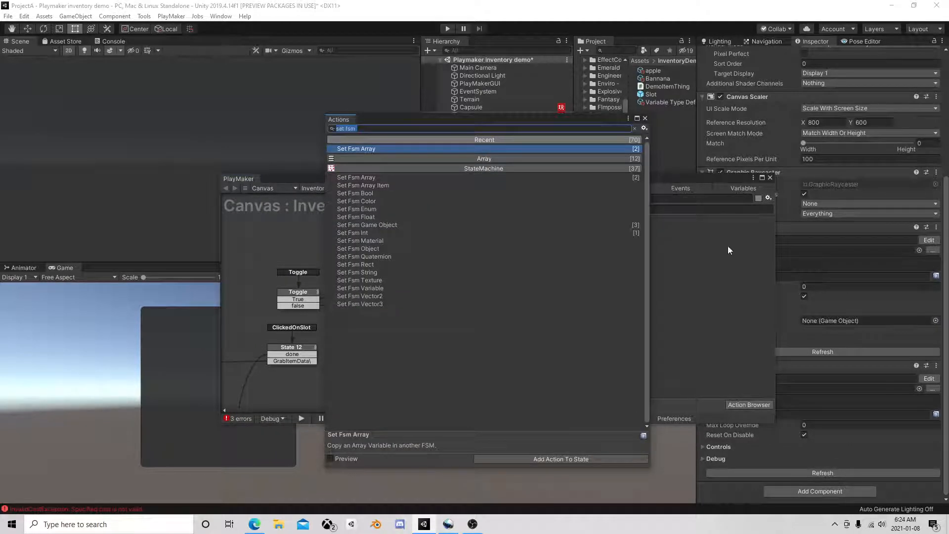
pyautogui.write('acti')
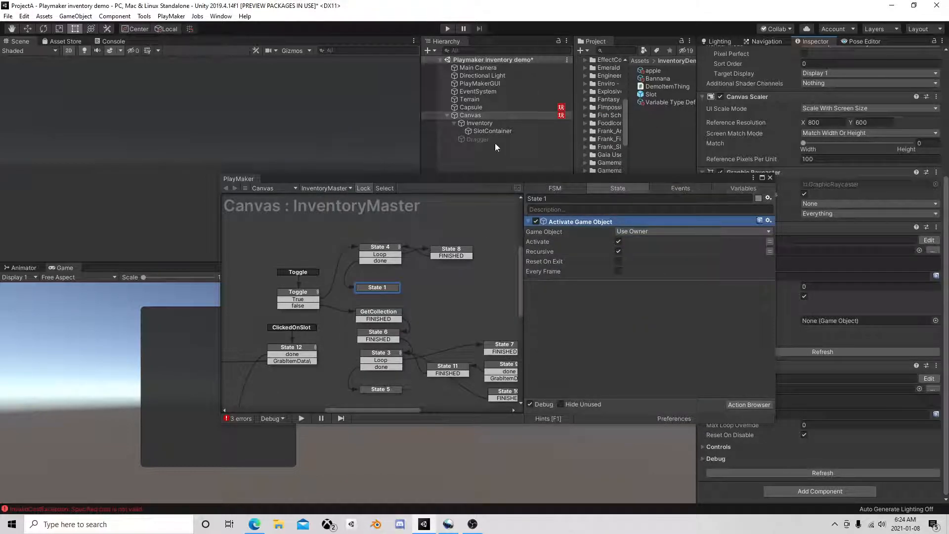
pyautogui.click(469, 116)
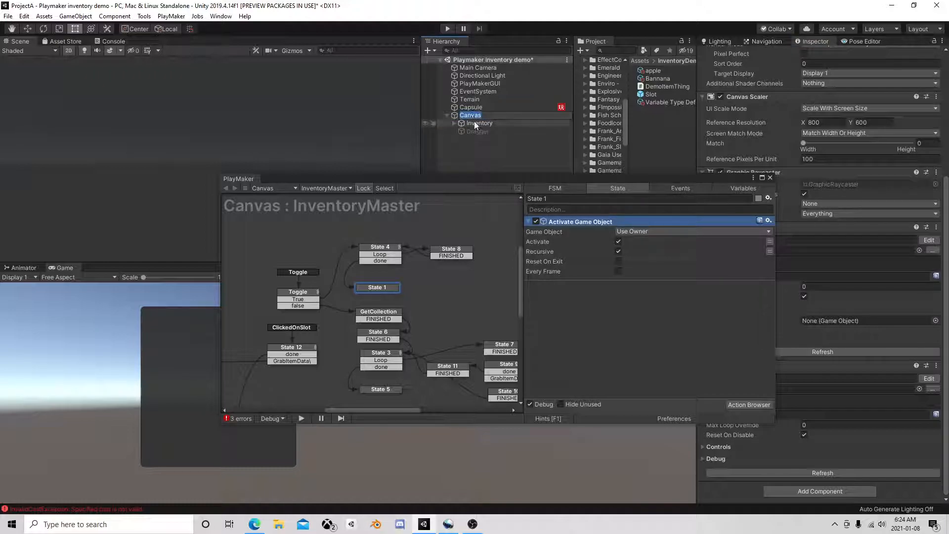
pyautogui.click(479, 123)
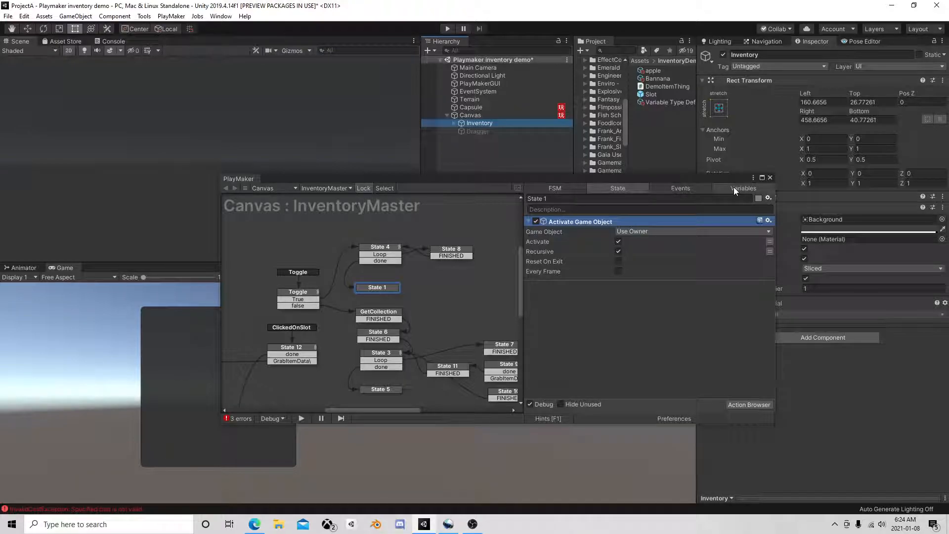
# Step: Set the Main variable to Inventory and make it the Activate Game Object target
pyautogui.click(743, 188)
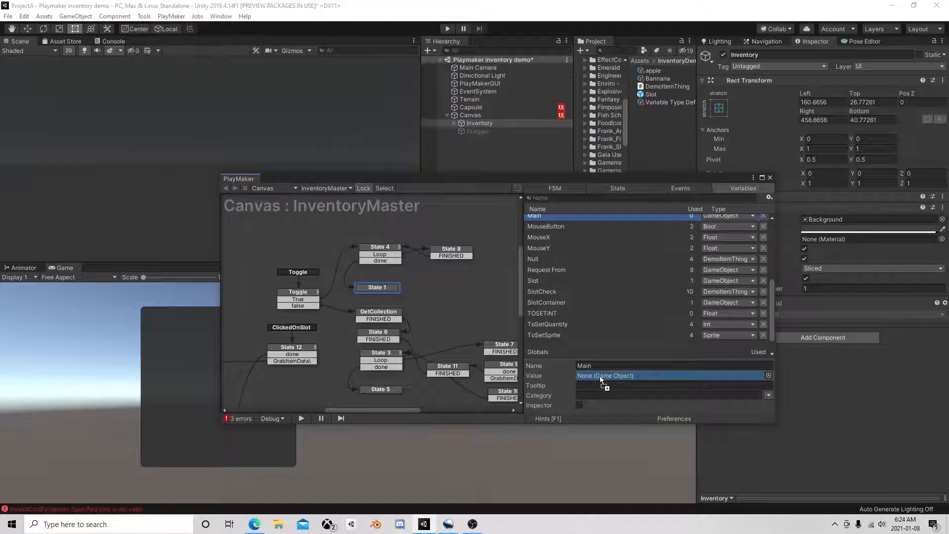
pyautogui.click(377, 287)
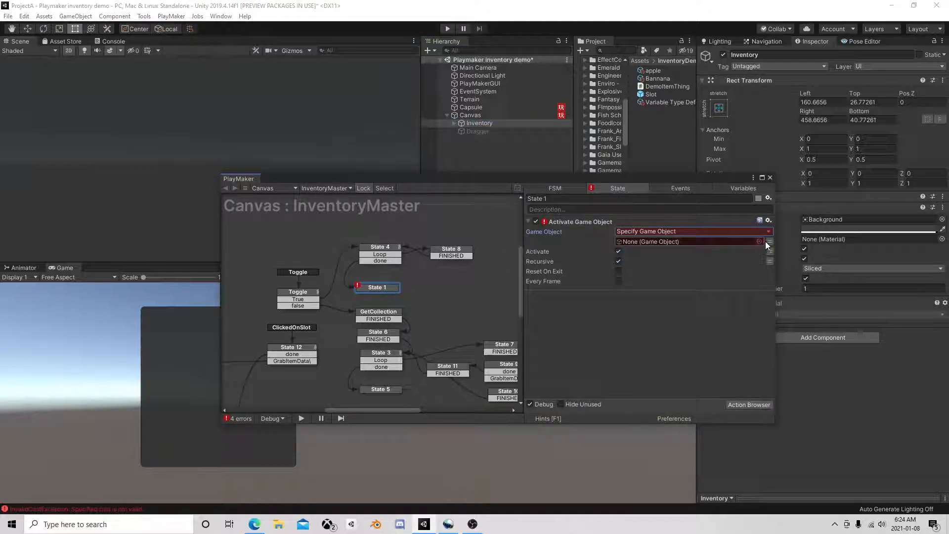
pyautogui.click(690, 241)
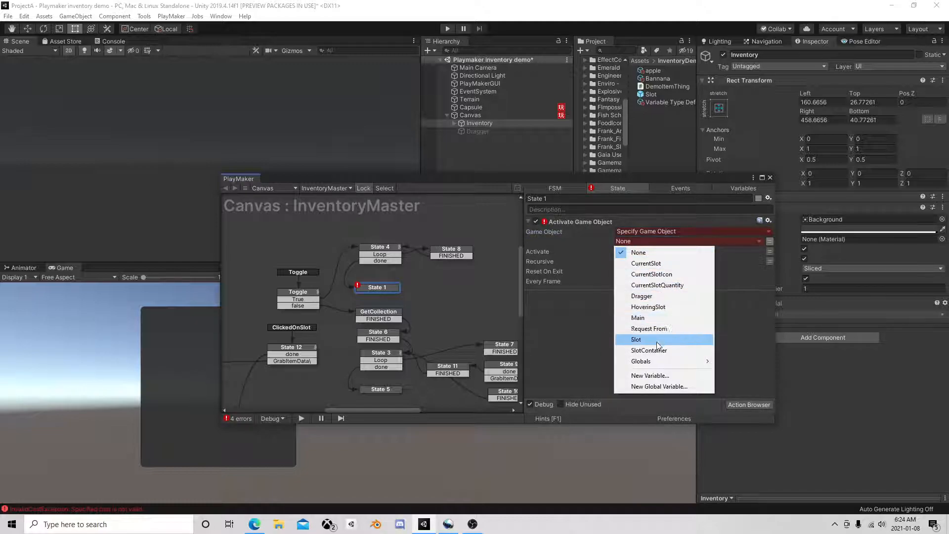
pyautogui.click(638, 317)
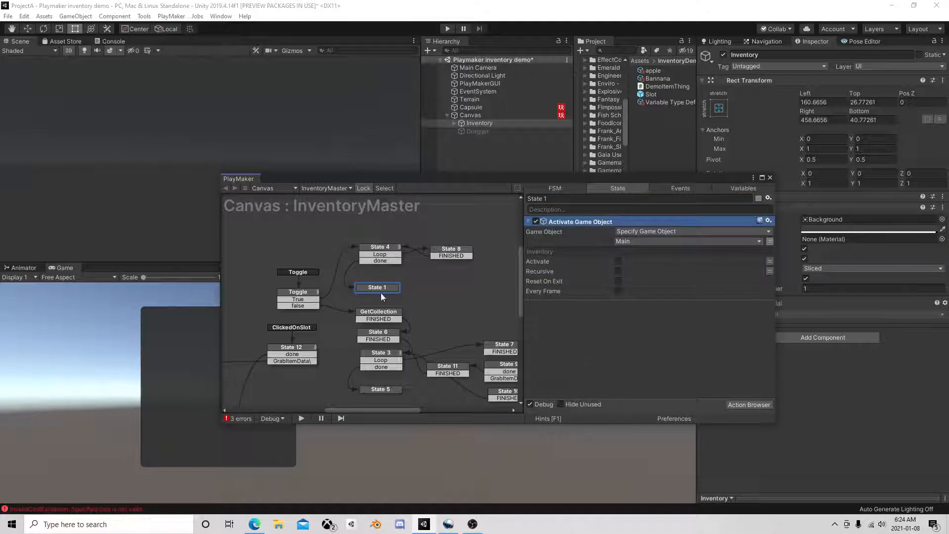
pyautogui.moveTo(367, 315)
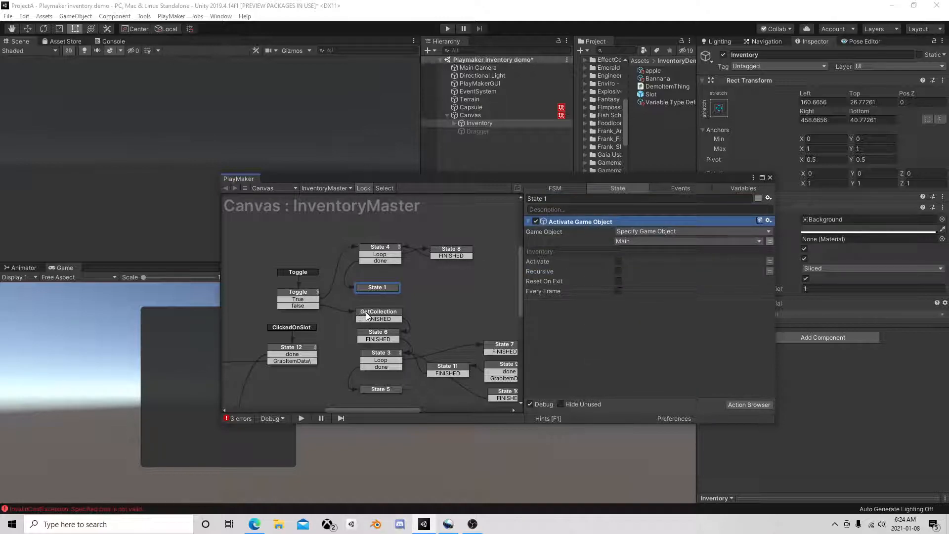
# Step: Play-test the inventory toggle, confirming apple and banana appear in their slots, then stop play mode
pyautogui.click(378, 312)
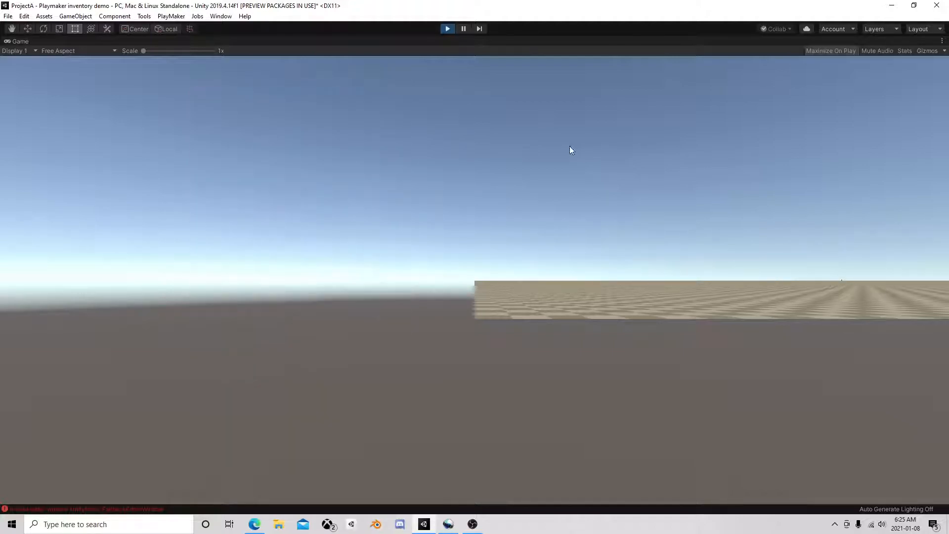
pyautogui.click(447, 29)
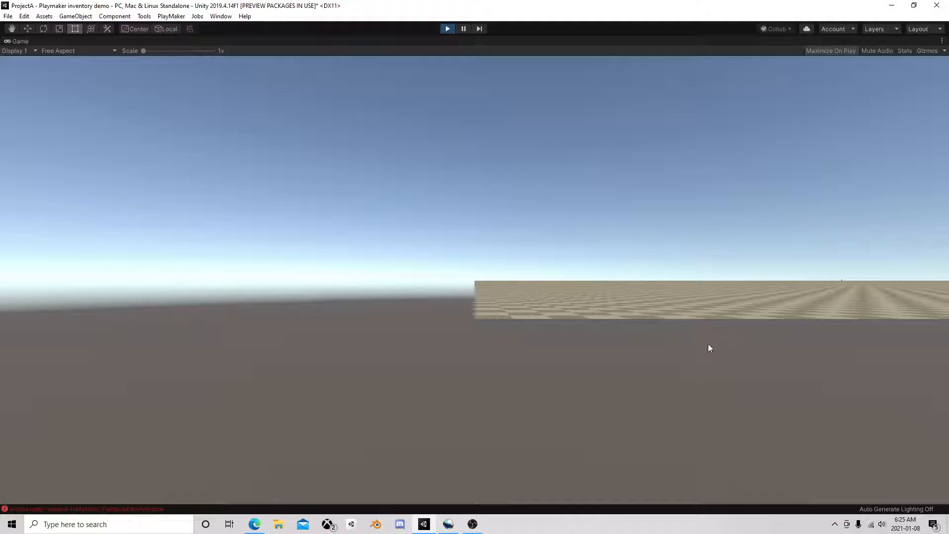
pyautogui.moveTo(778, 335)
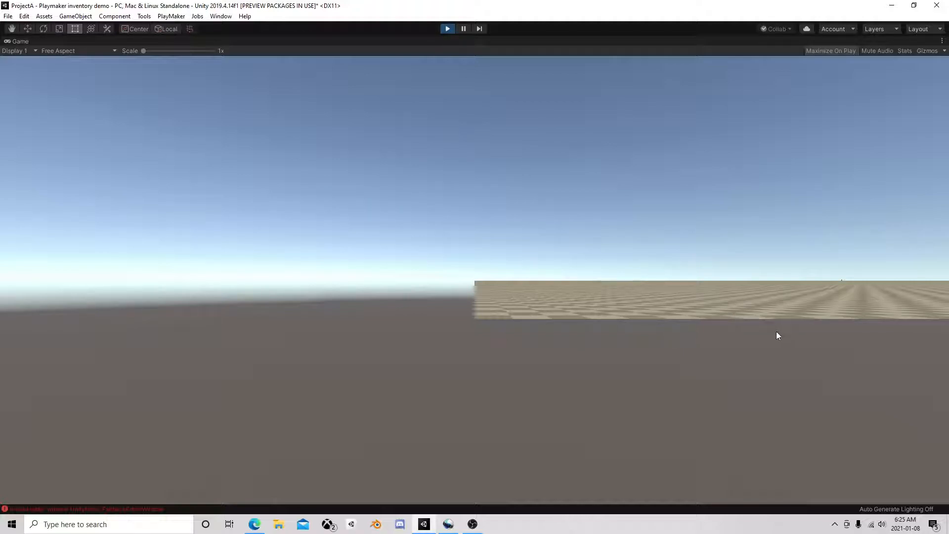
pyautogui.moveTo(778, 348)
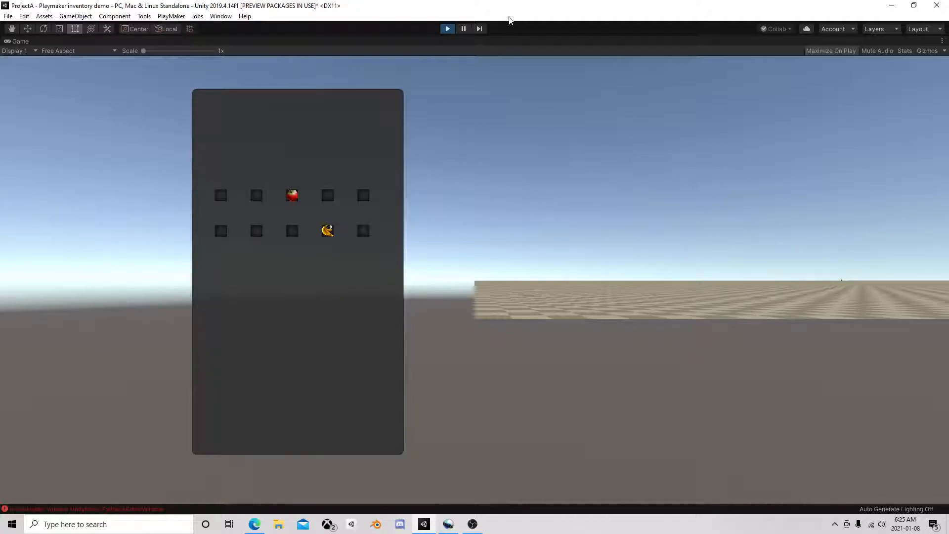
pyautogui.click(447, 28)
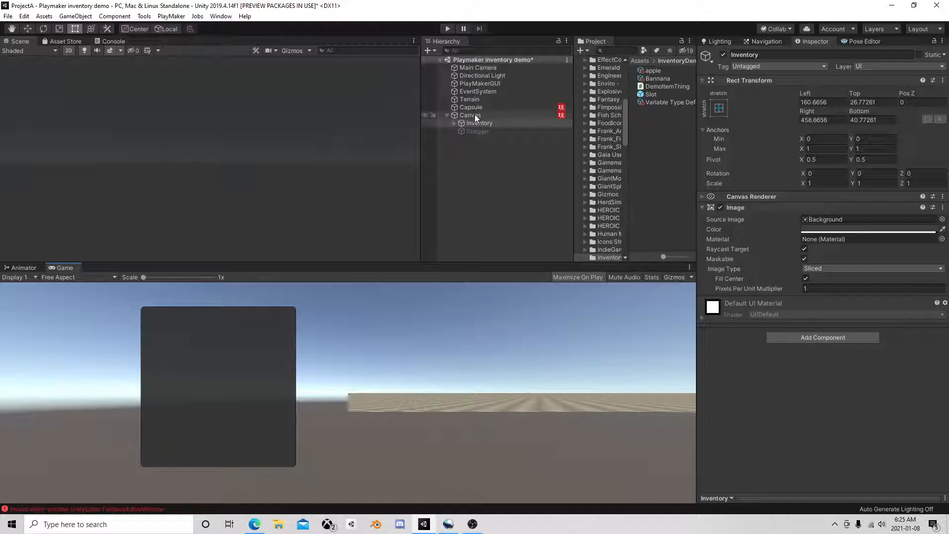
pyautogui.click(470, 115)
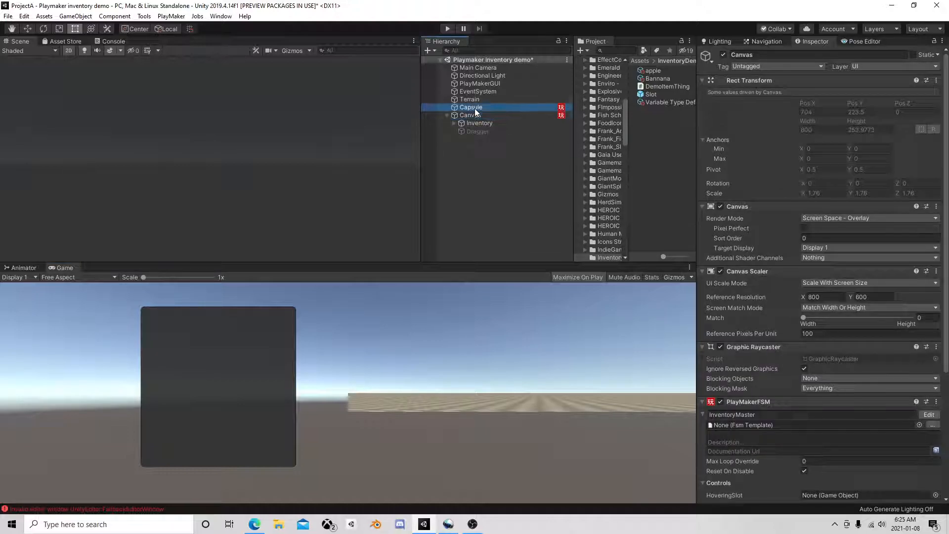
pyautogui.click(470, 115)
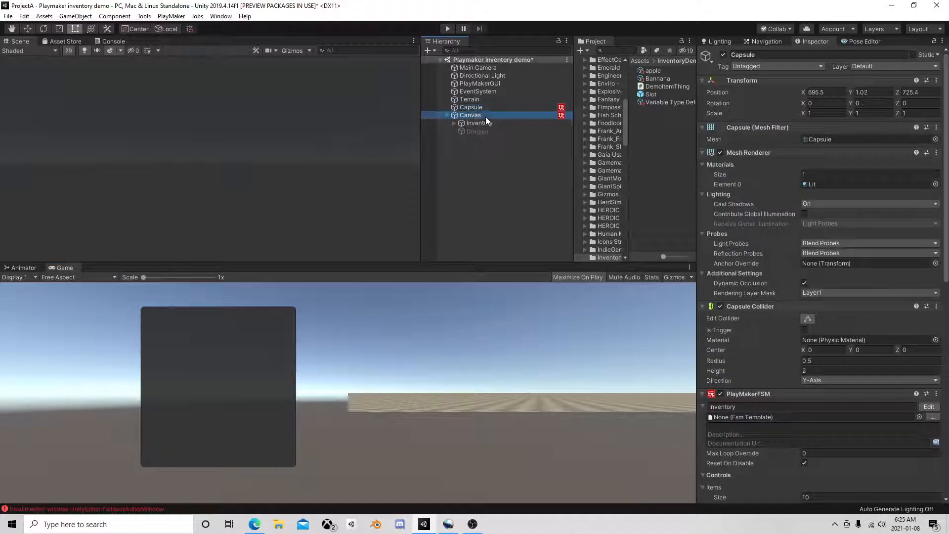
pyautogui.click(470, 114)
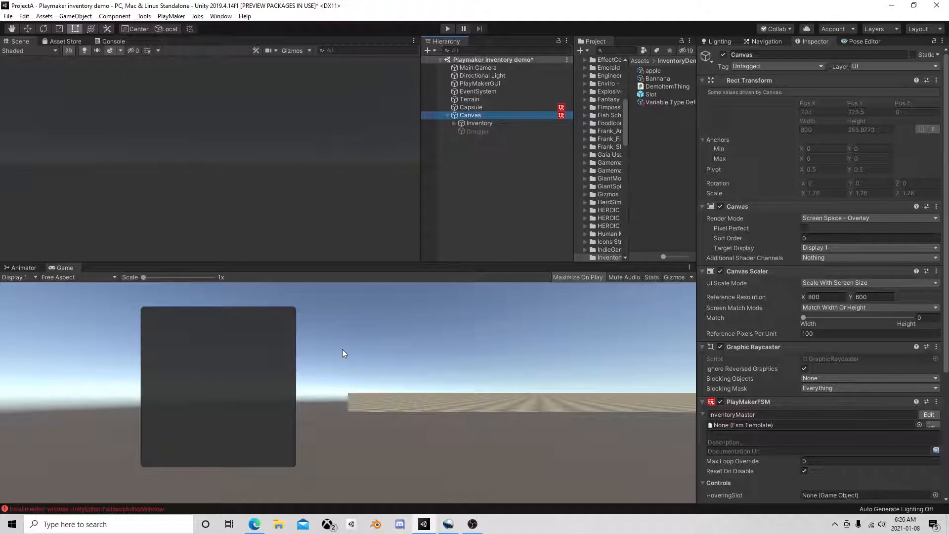
pyautogui.moveTo(387, 309)
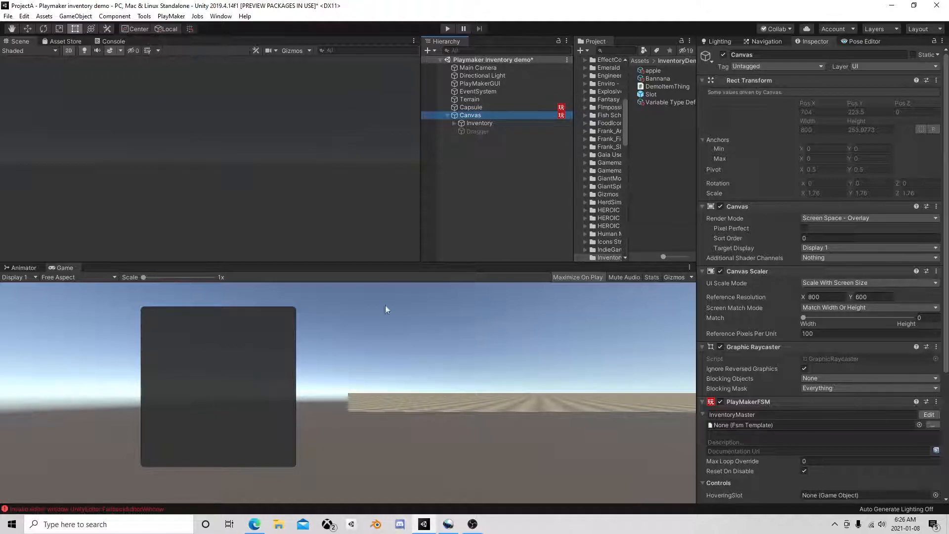
pyautogui.moveTo(538, 179)
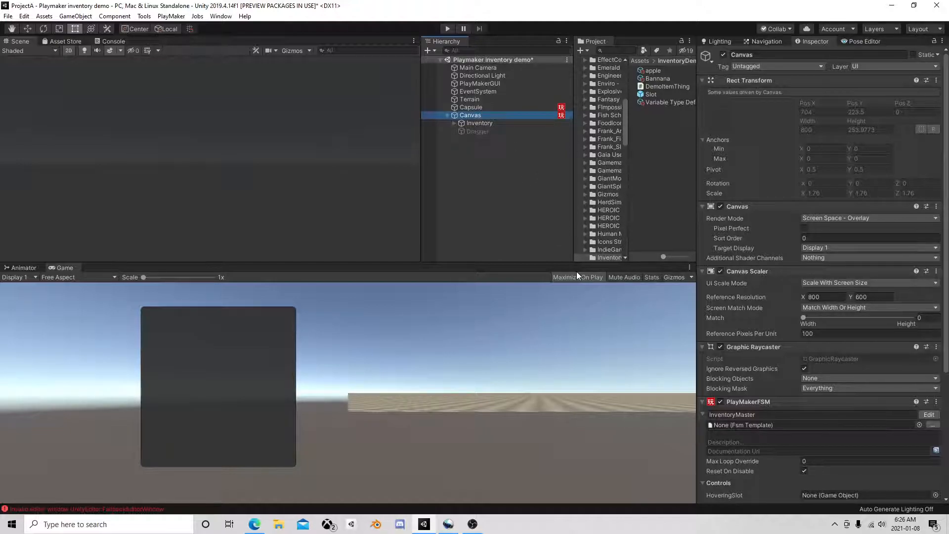
pyautogui.moveTo(585, 339)
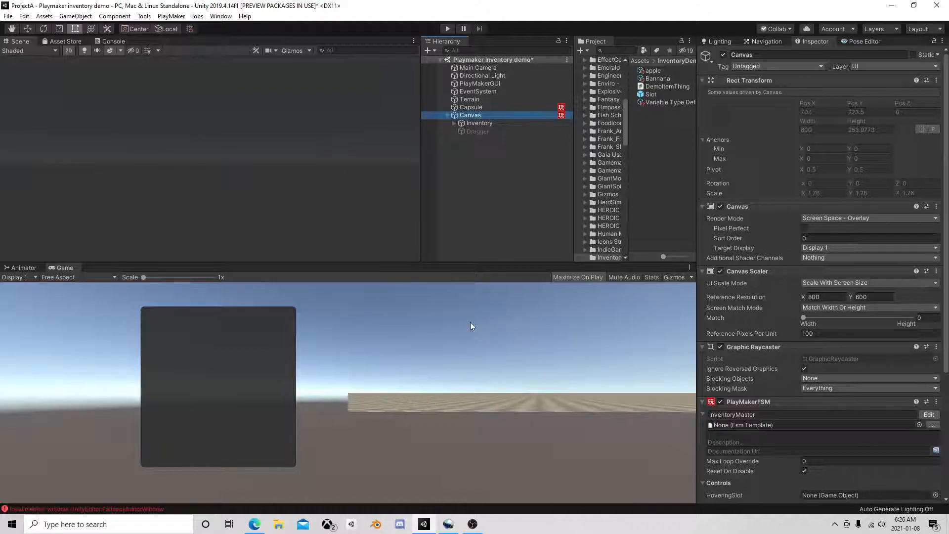
pyautogui.moveTo(522, 334)
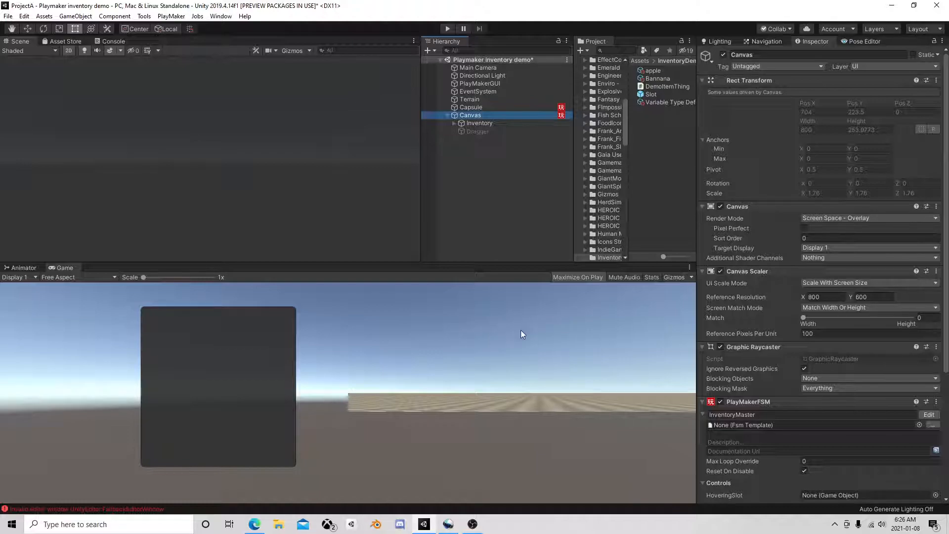
pyautogui.moveTo(439, 344)
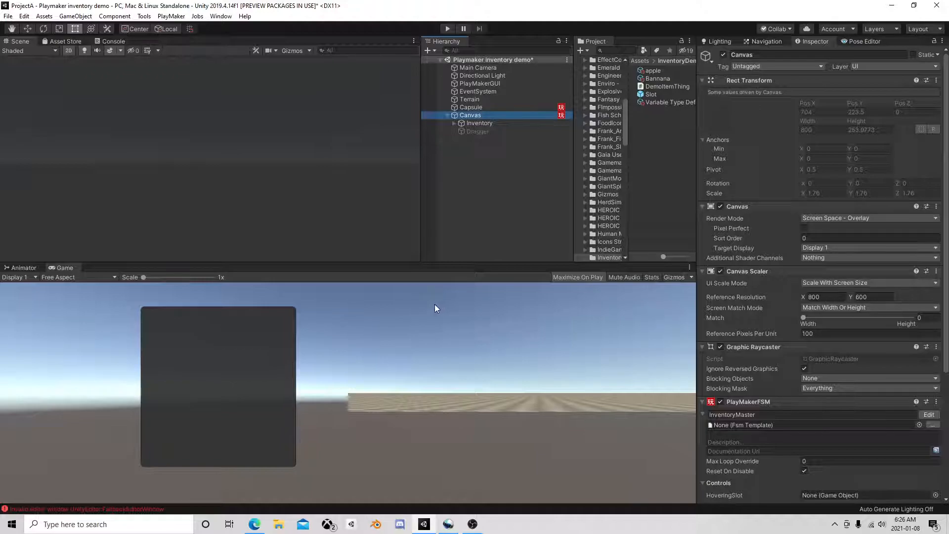
pyautogui.moveTo(272, 330)
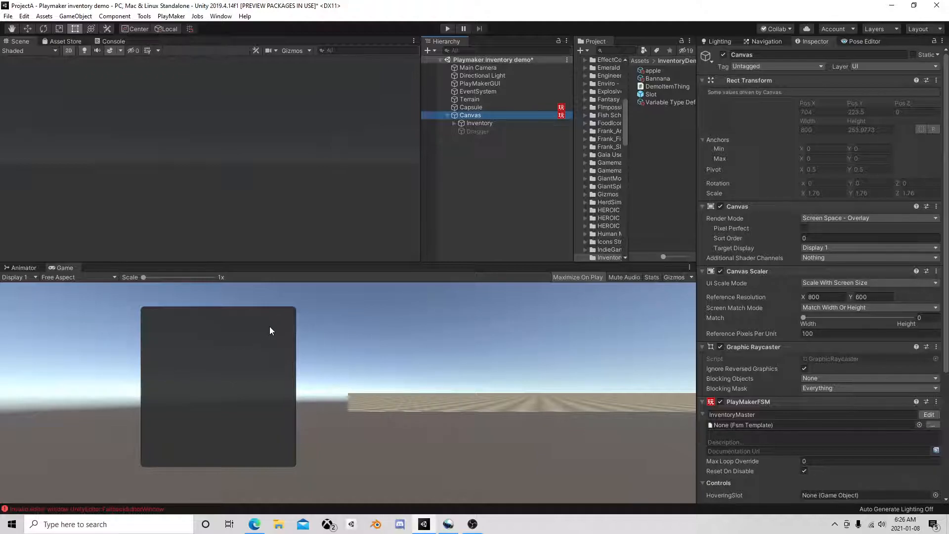
pyautogui.moveTo(272, 320)
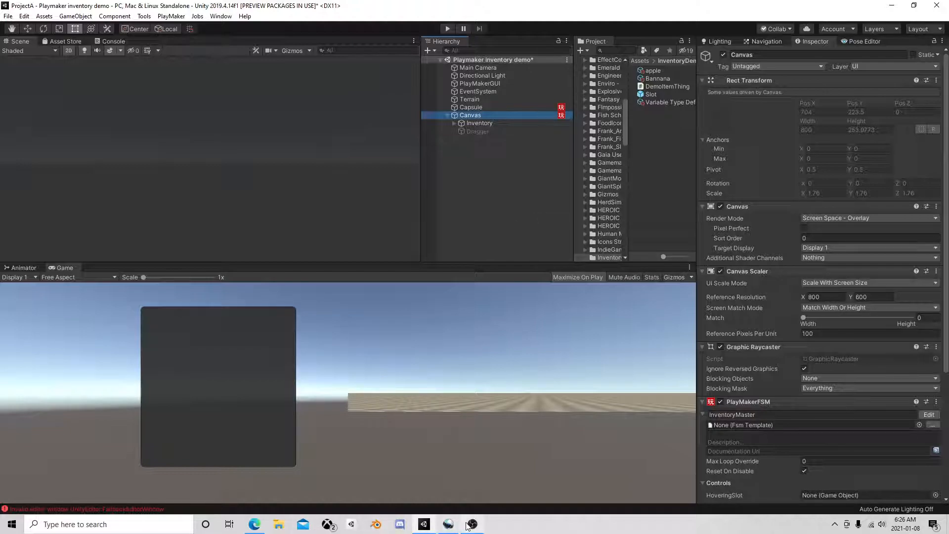
pyautogui.click(471, 524)
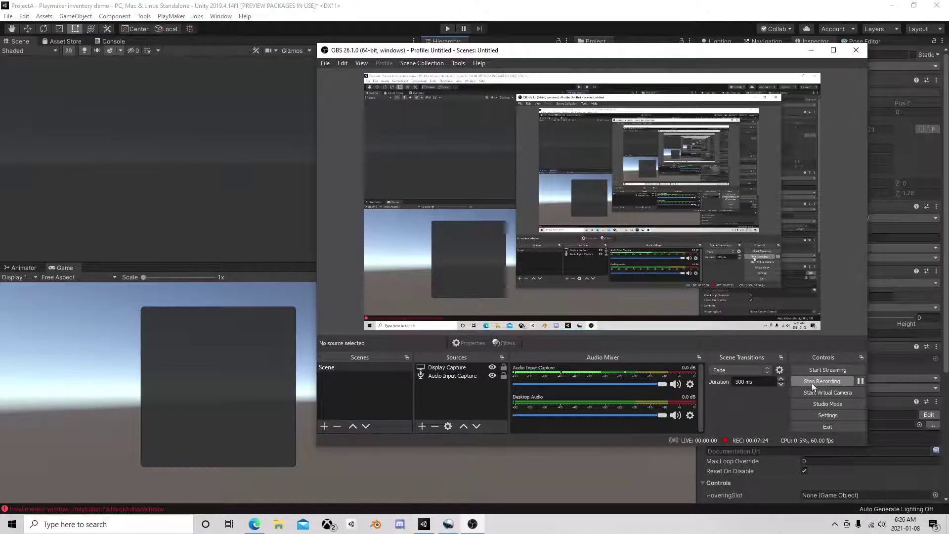